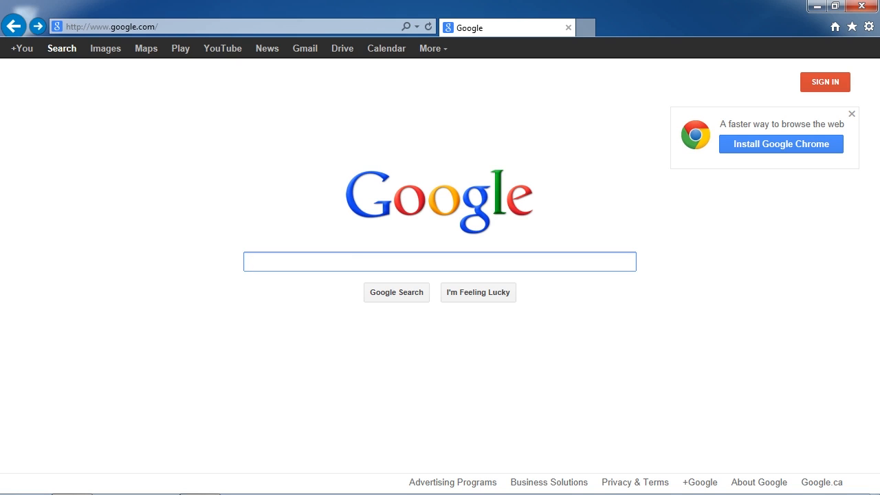
pyautogui.click(440, 262)
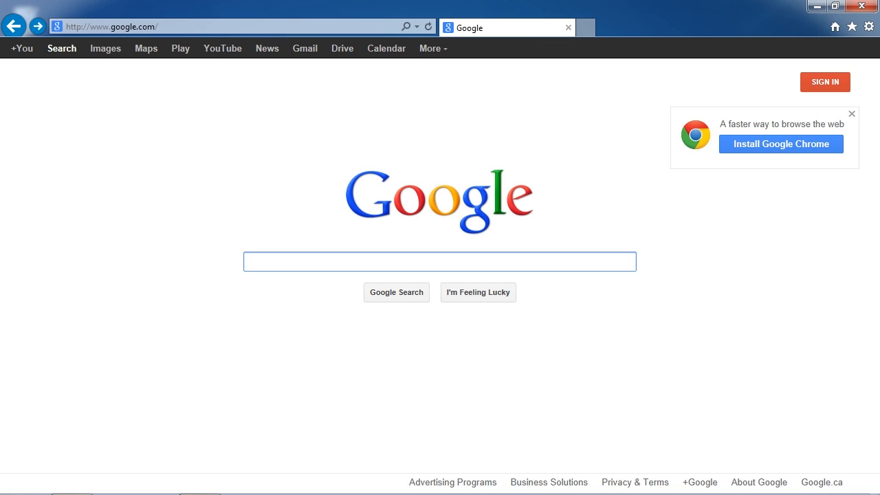
pyautogui.click(440, 261)
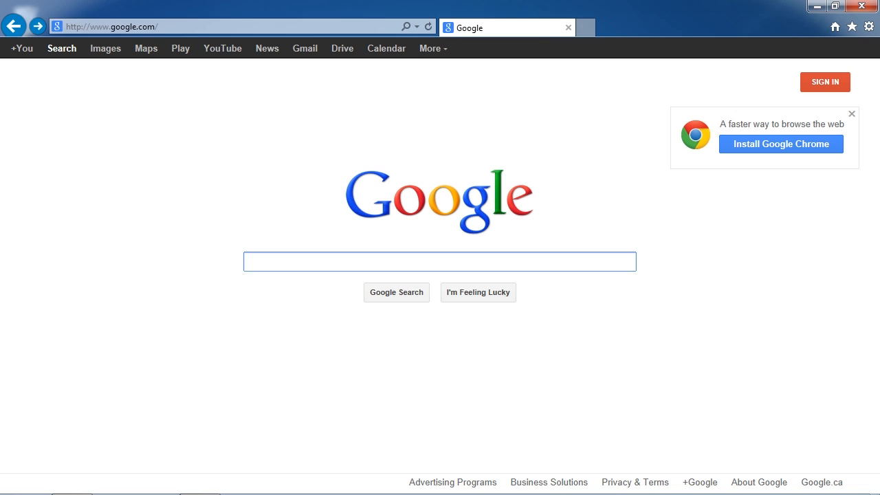
pyautogui.click(440, 261)
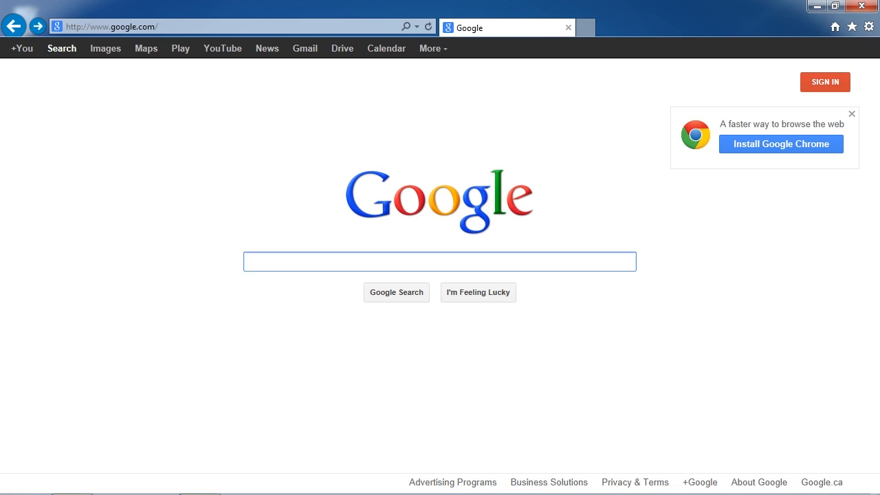
pyautogui.click(440, 262)
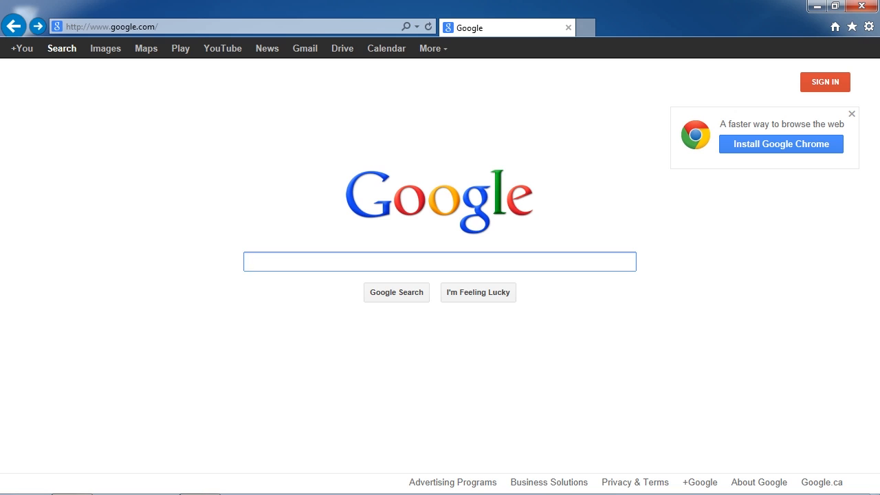
pyautogui.click(440, 261)
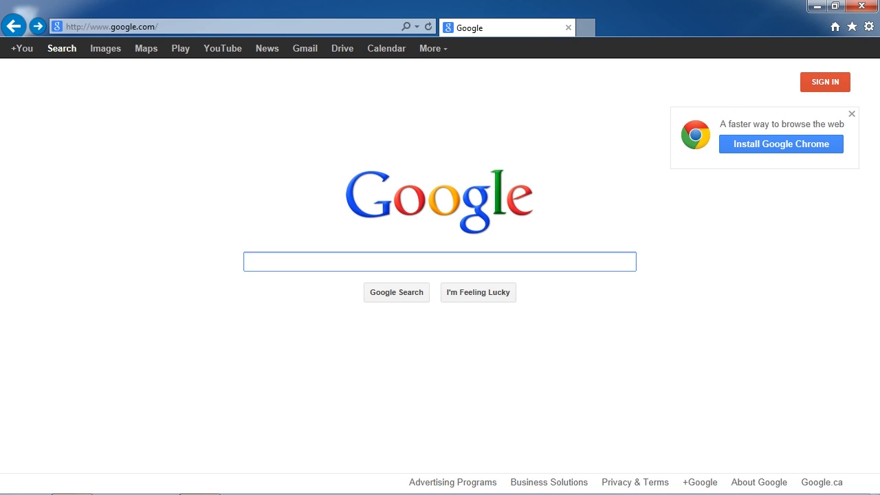
pyautogui.click(440, 262)
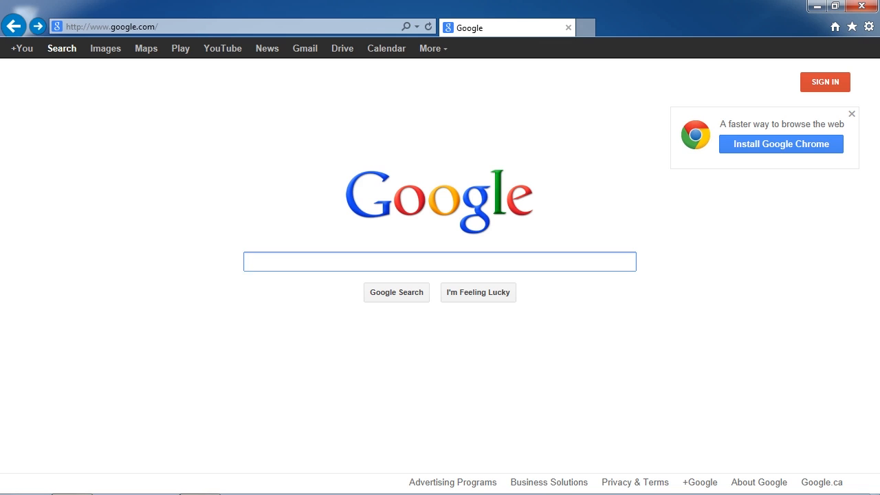
pyautogui.click(440, 261)
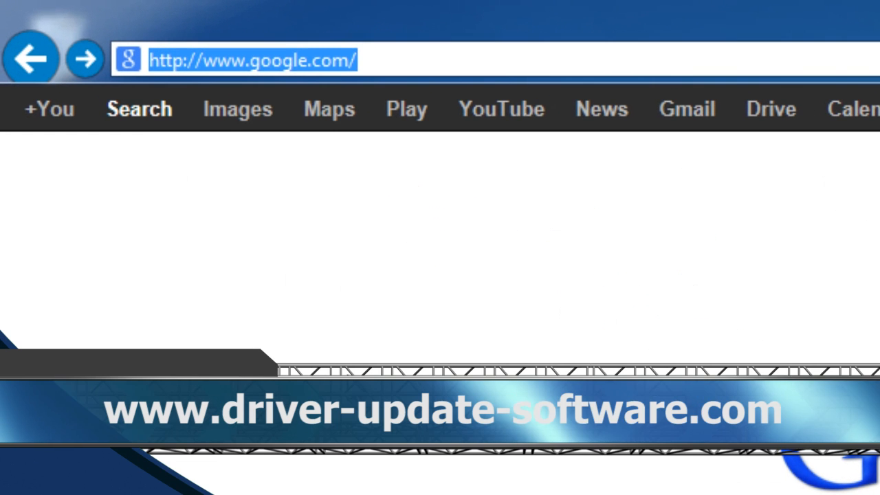
pyautogui.write('www.')
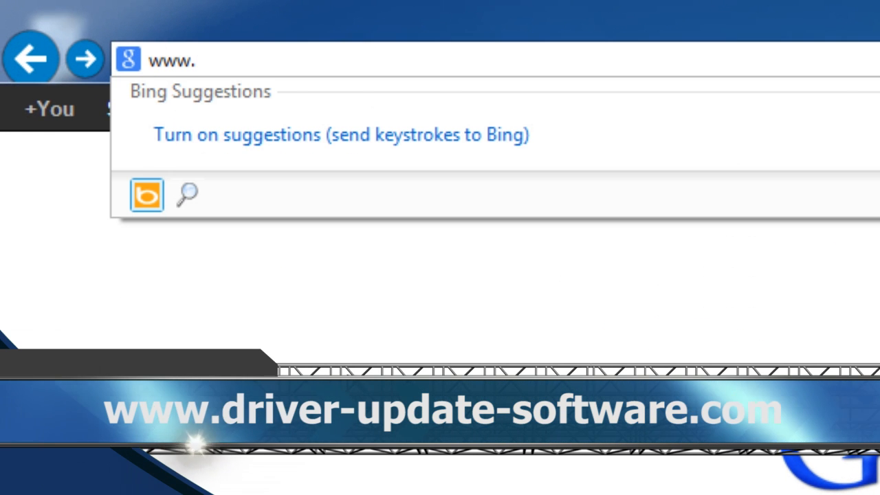
pyautogui.write('driver-update-software.com/')
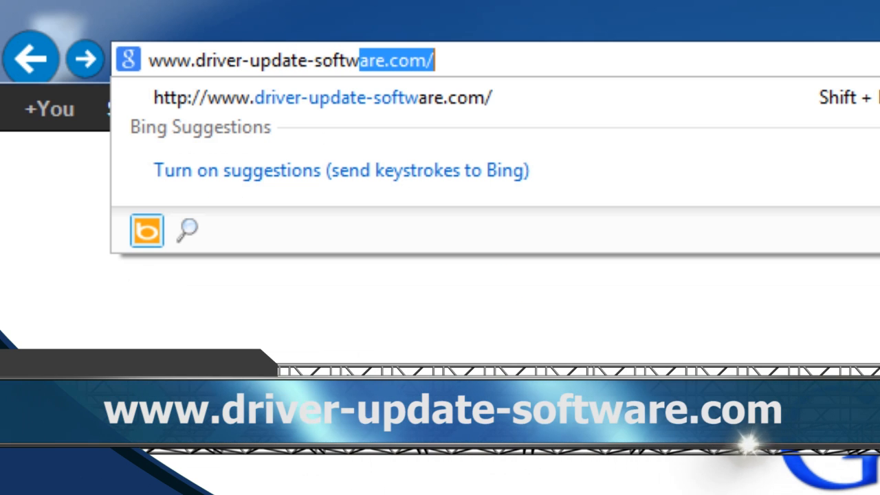
pyautogui.press('Enter')
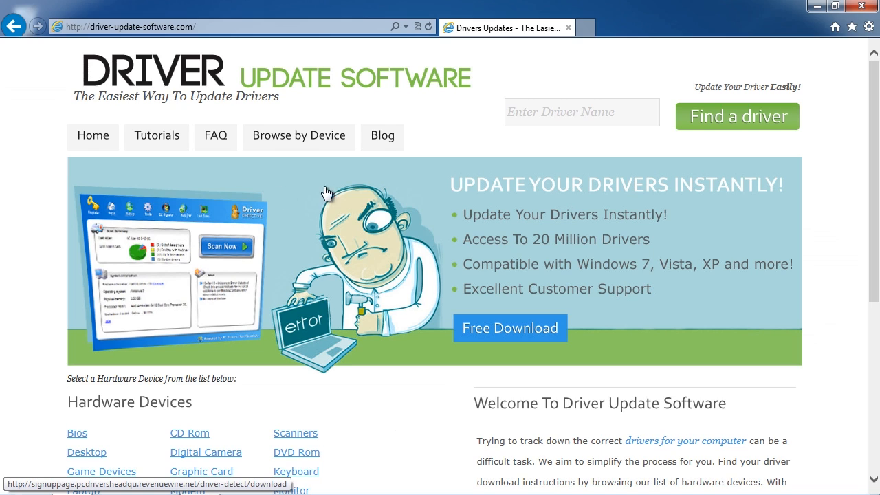
pyautogui.moveTo(825, 234)
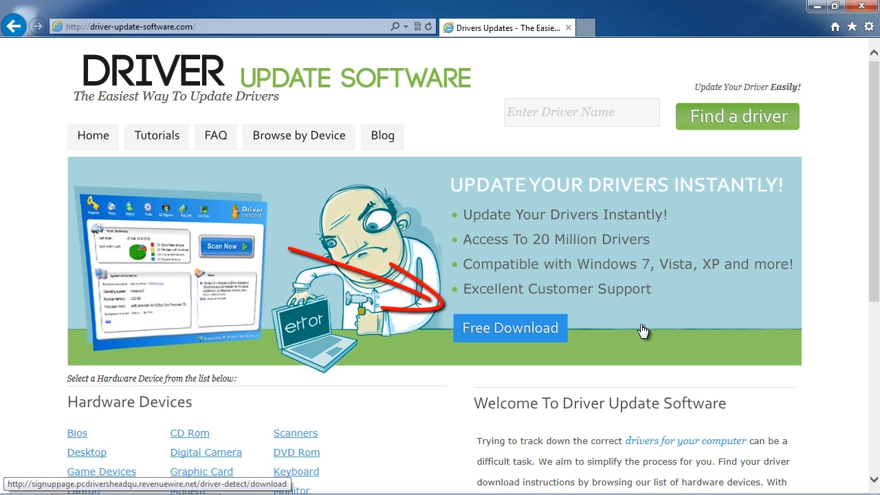
pyautogui.moveTo(511, 334)
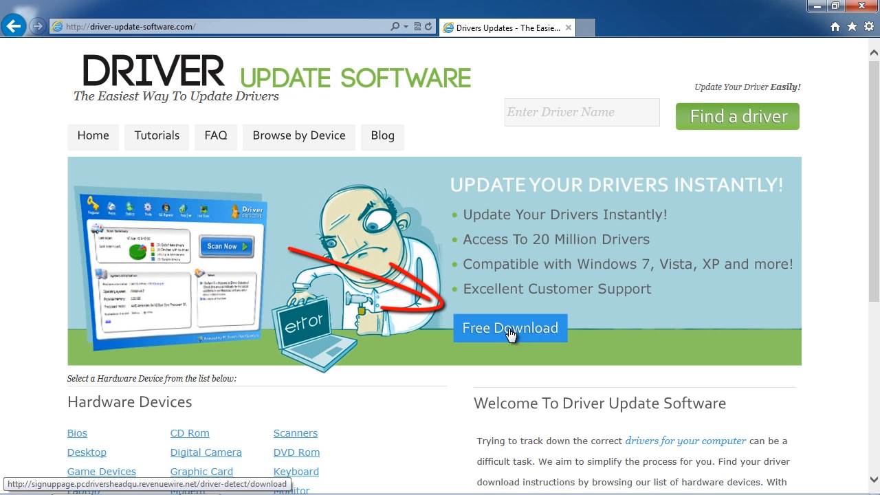
# - Start the free download of the driver updater from the homepage
pyautogui.click(510, 327)
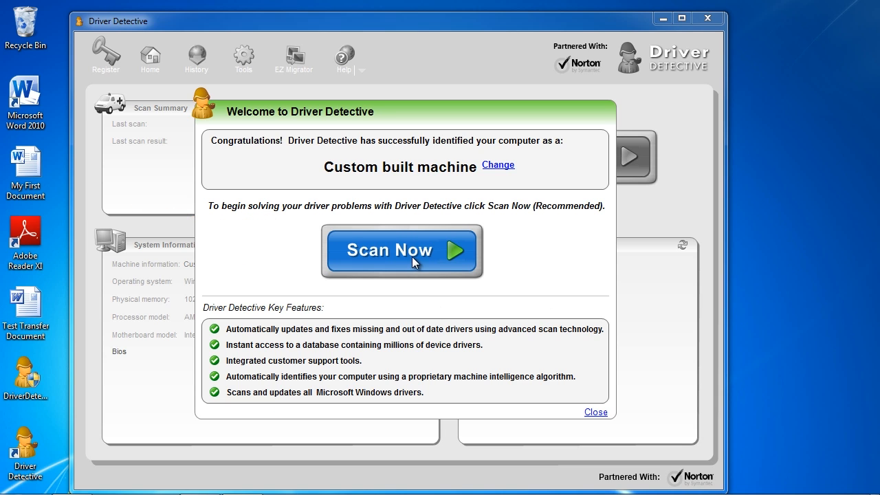
# - Start a driver scan of the custom built machine with Scan Now
pyautogui.click(402, 250)
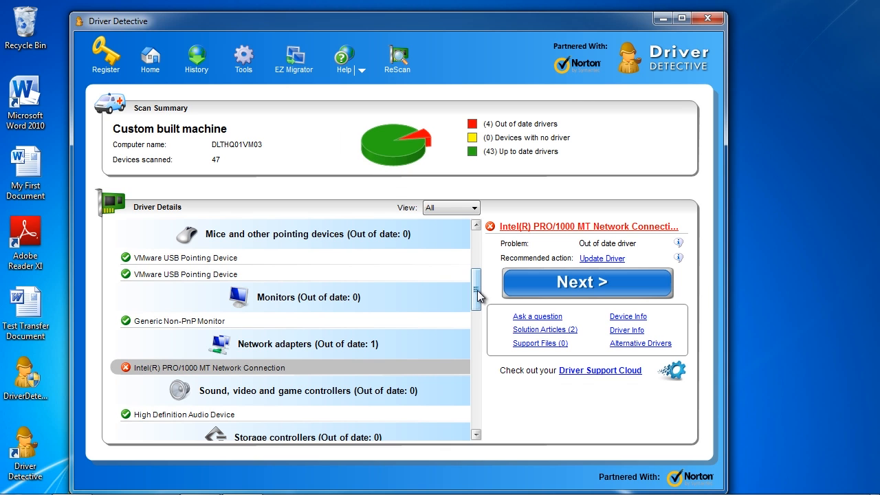
# - Scroll the Driver Details list to review the 4 out-of-date and 43 up-to-date drivers
pyautogui.scroll(-3)
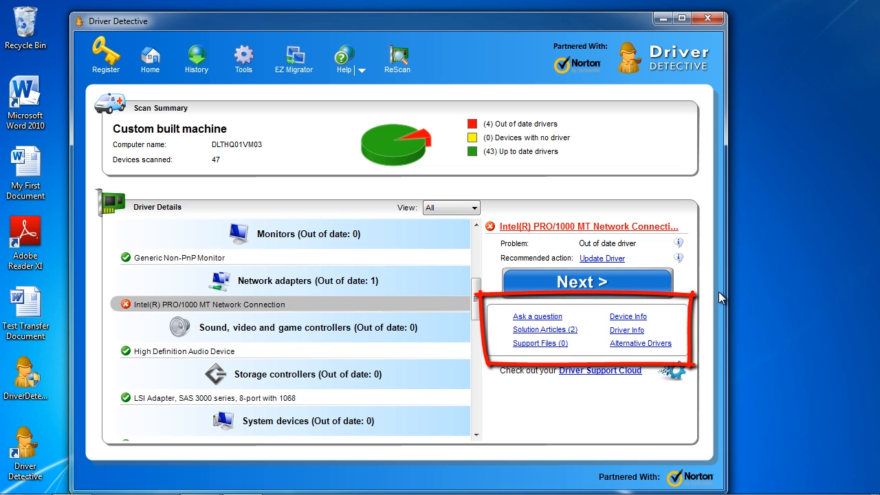
pyautogui.moveTo(745, 296)
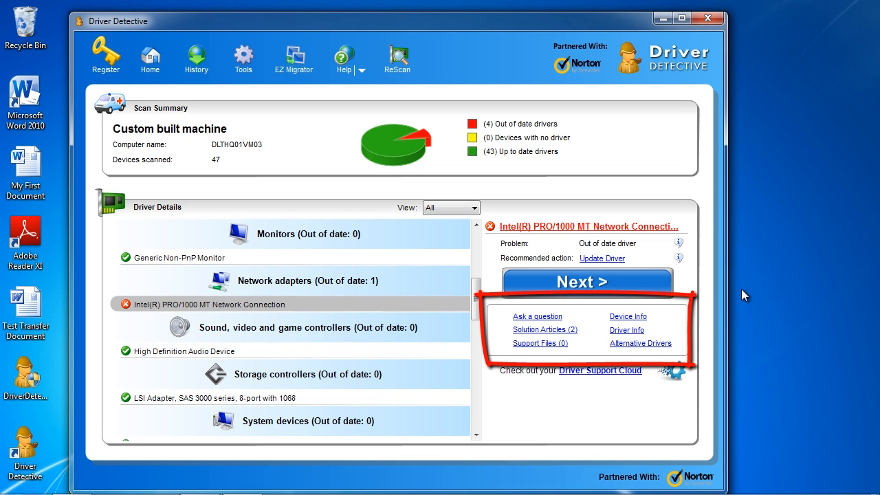
pyautogui.moveTo(684, 301)
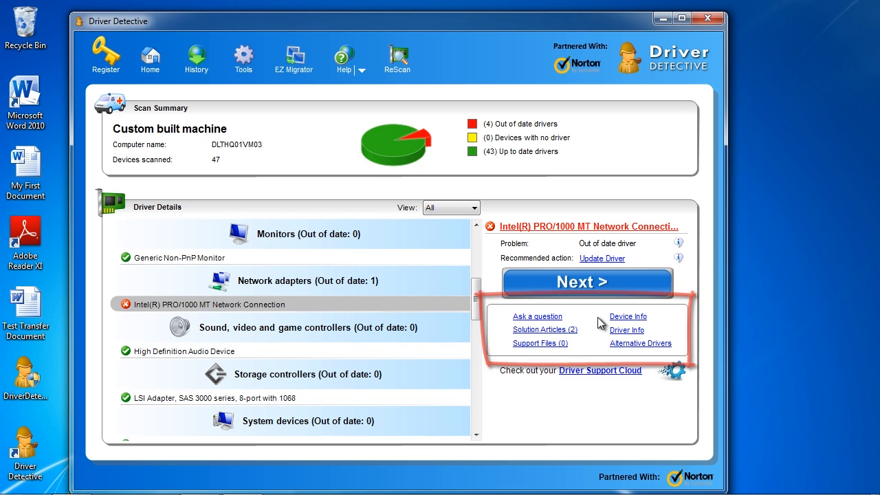
pyautogui.moveTo(652, 344)
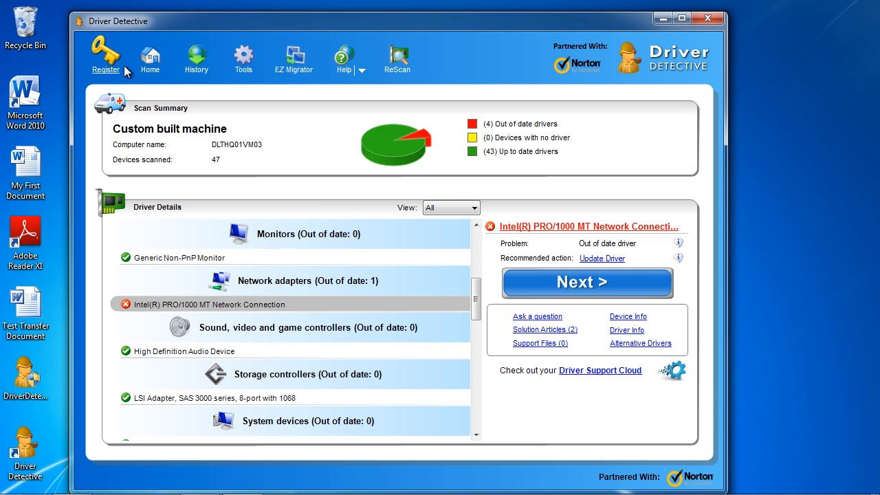
pyautogui.moveTo(110, 58)
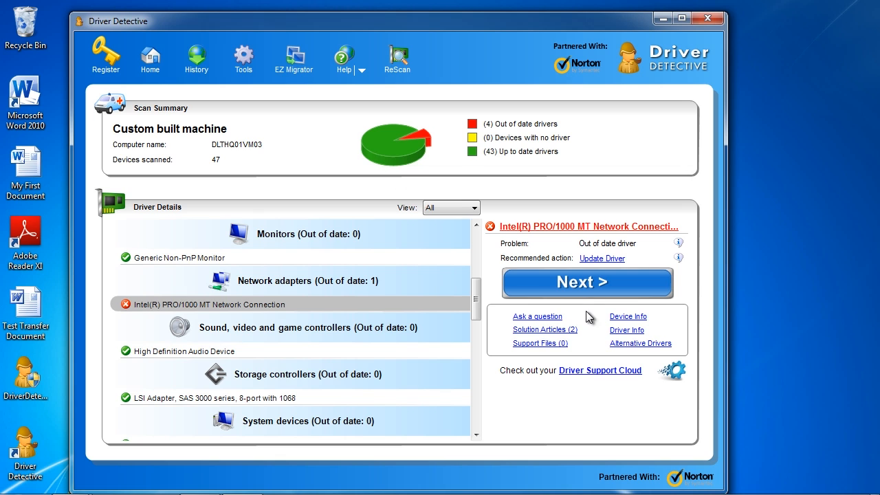
# - Return to the Home overview showing the last scan summary and system information
pyautogui.click(150, 56)
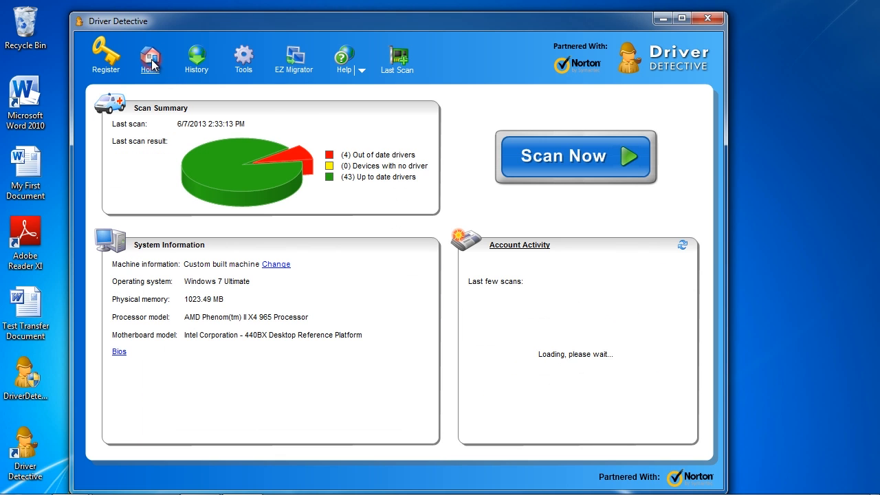